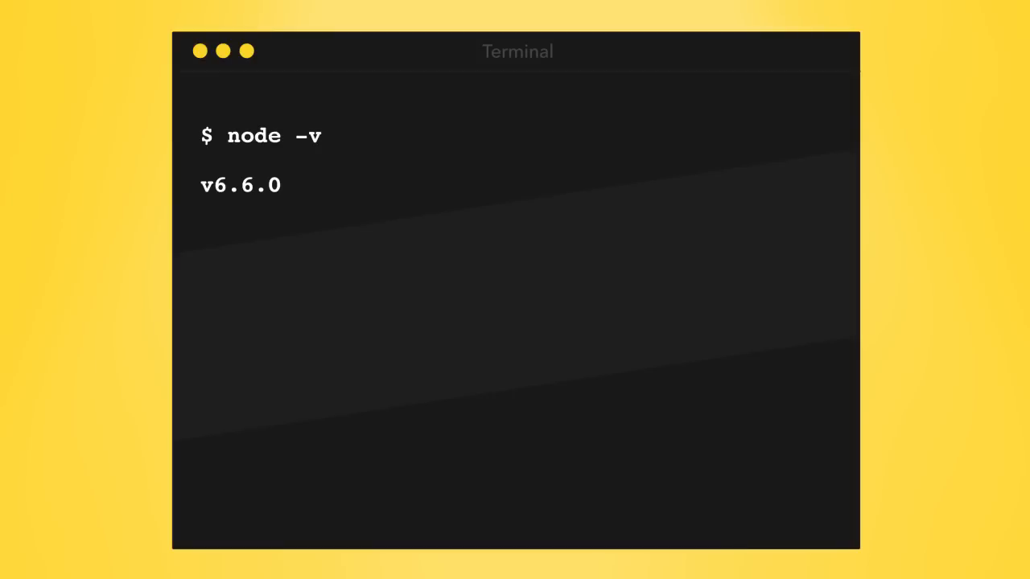
Install the Serverless framework globally with npm install serverless -g.
type("npm install serverless -g")
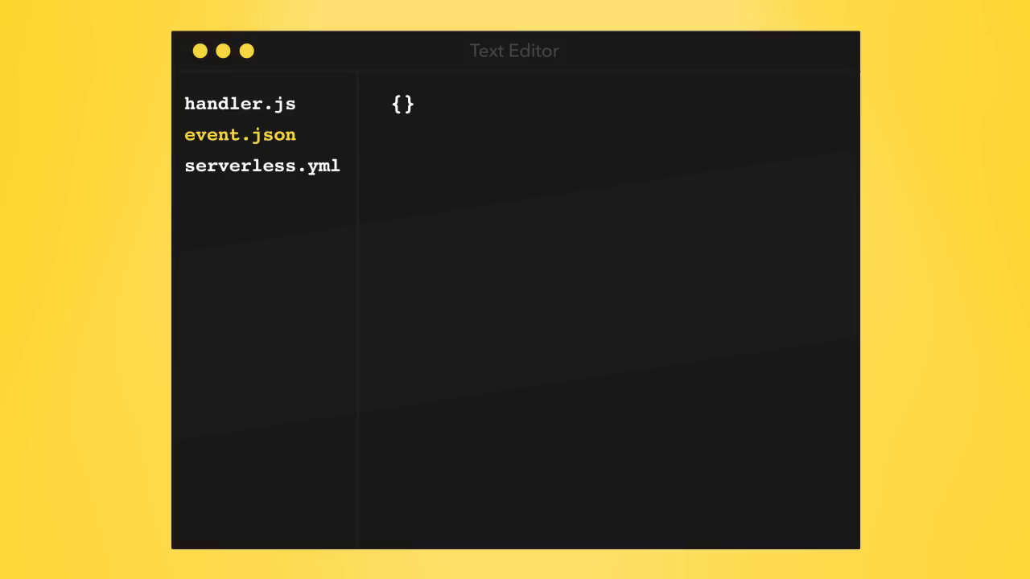
Show serverless.yml and add an events: section under the hello function.
left_click(262, 166)
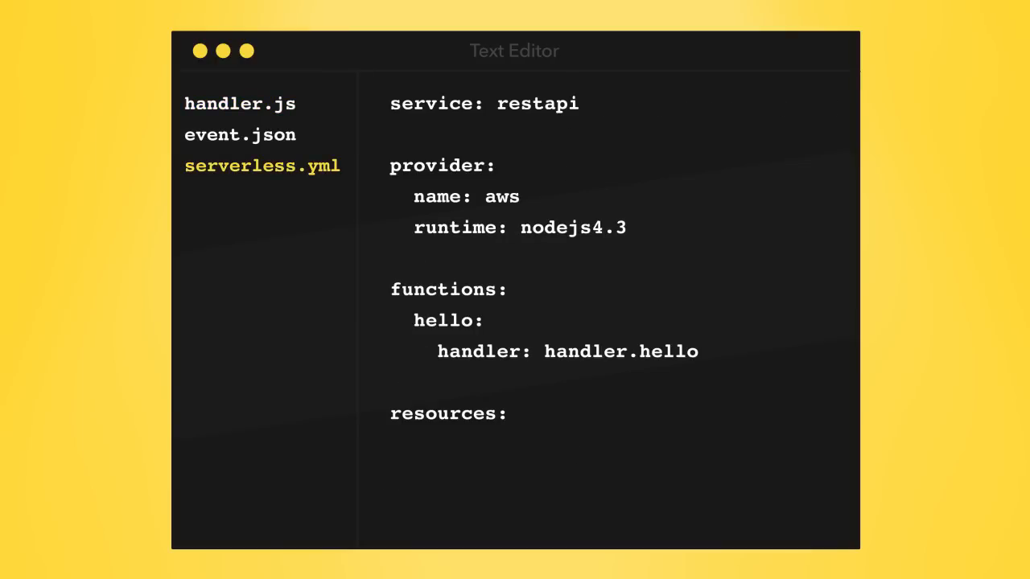
type("events:")
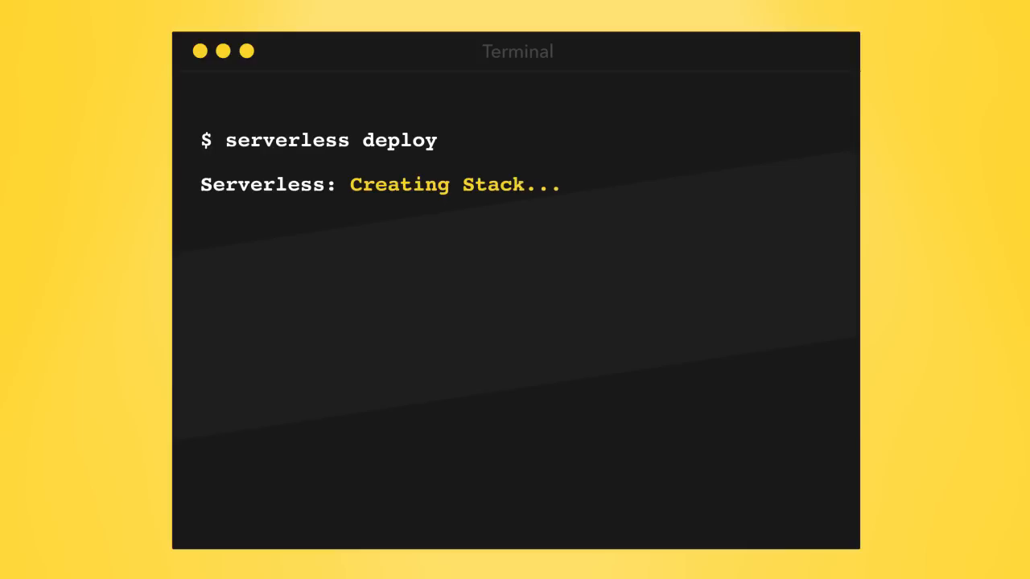
Redeploy only the hello function with serverless deploy function -f hello.
type("function -f hello")
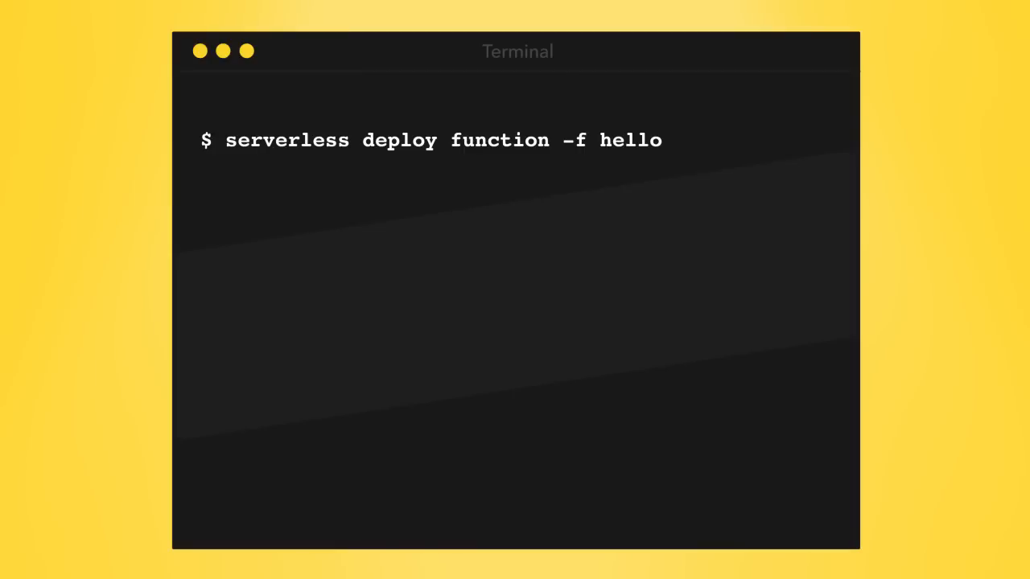